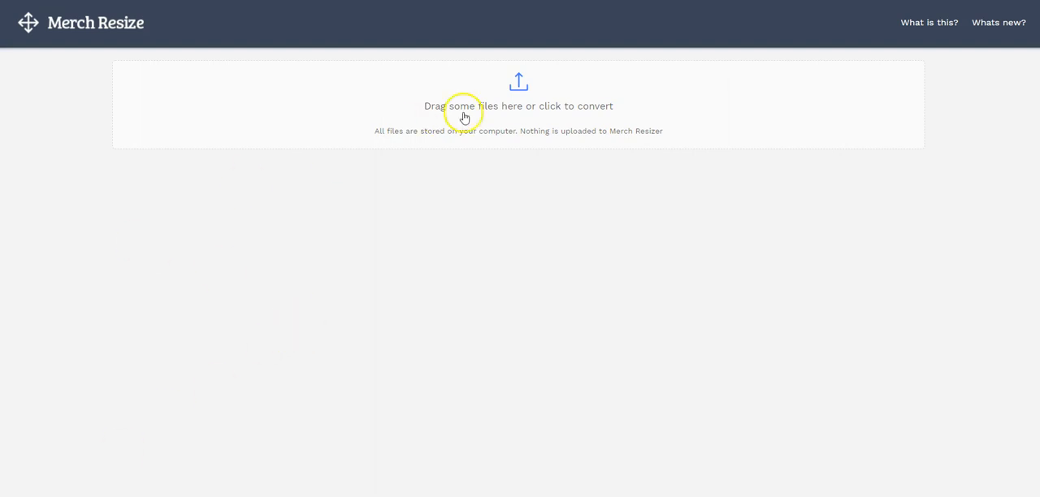
mouse_move(393, 79)
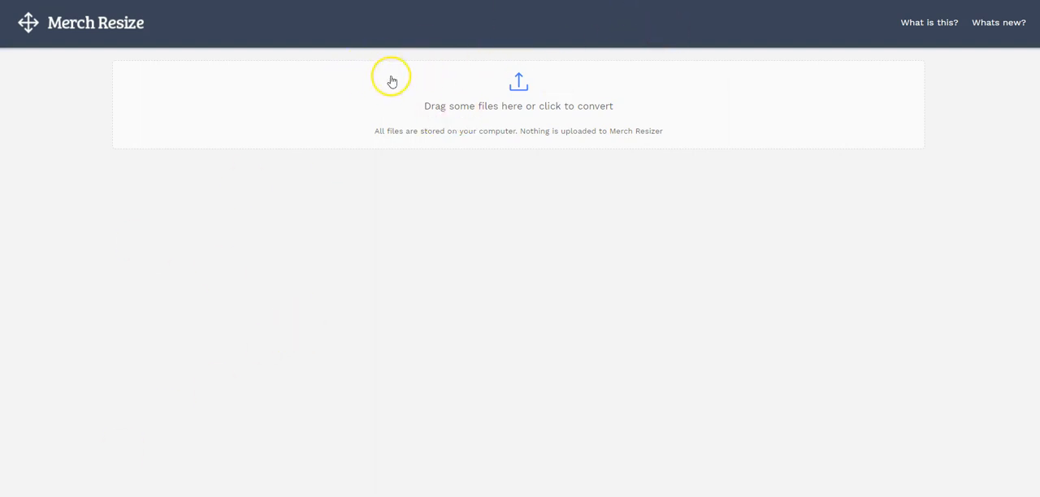
mouse_move(639, 61)
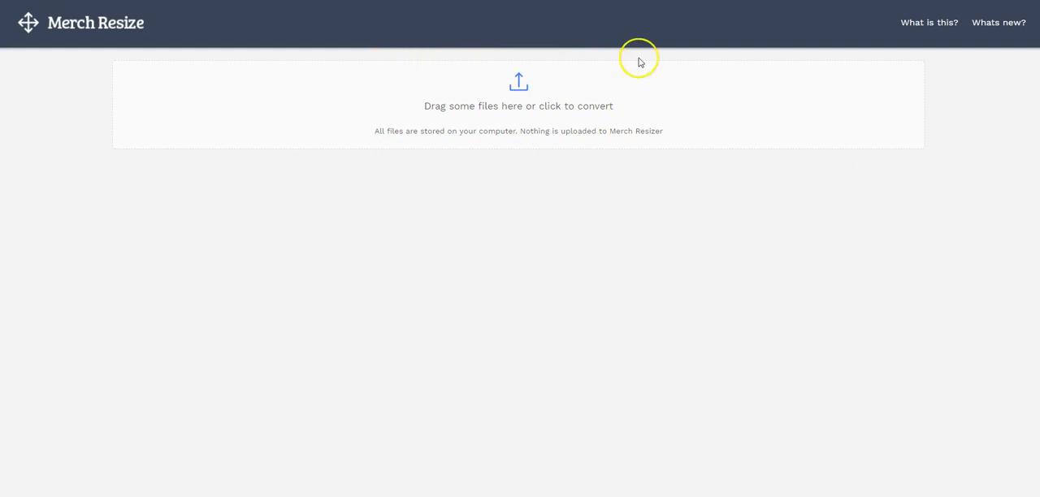
mouse_move(533, 65)
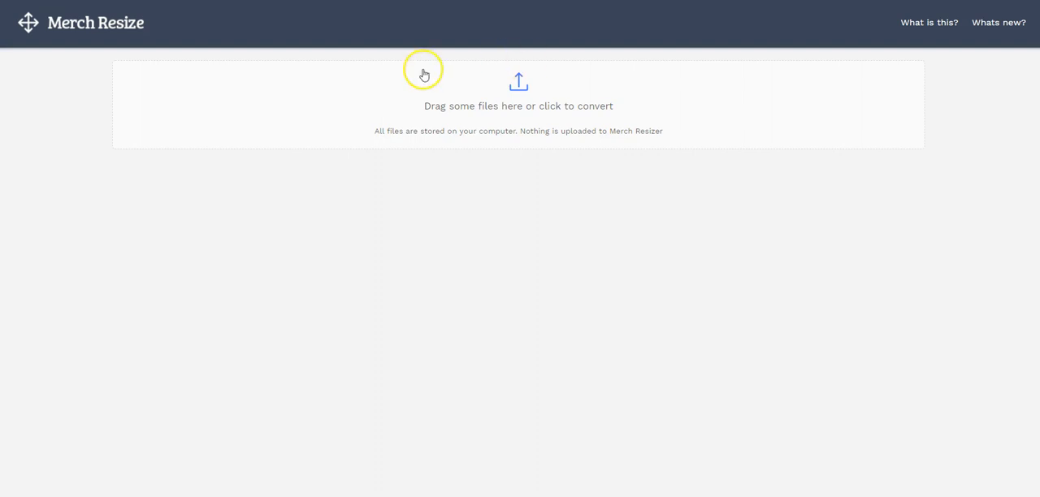
mouse_move(114, 44)
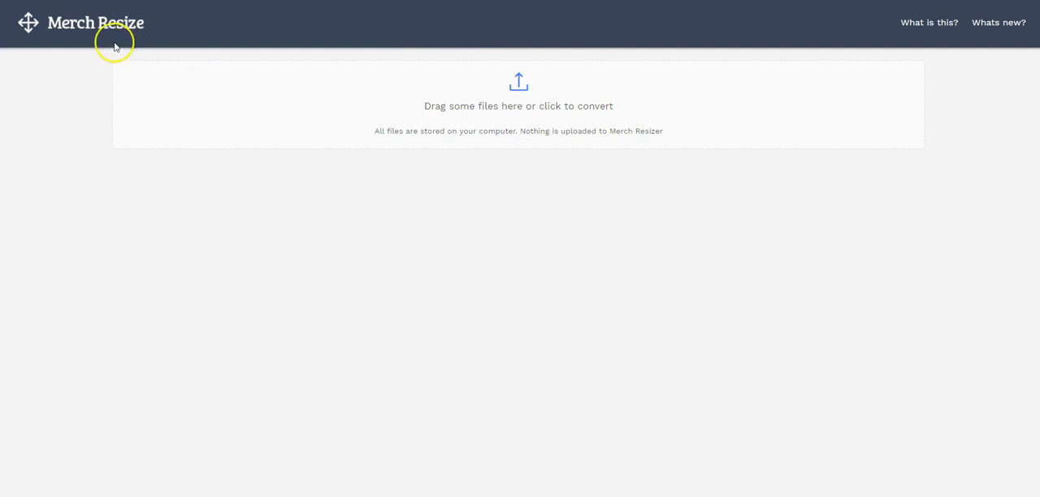
mouse_move(126, 47)
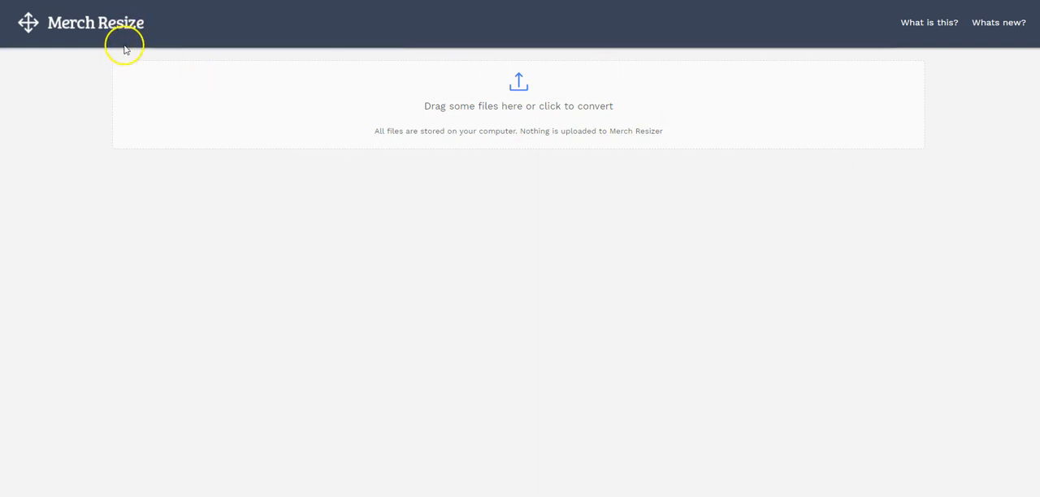
mouse_move(138, 144)
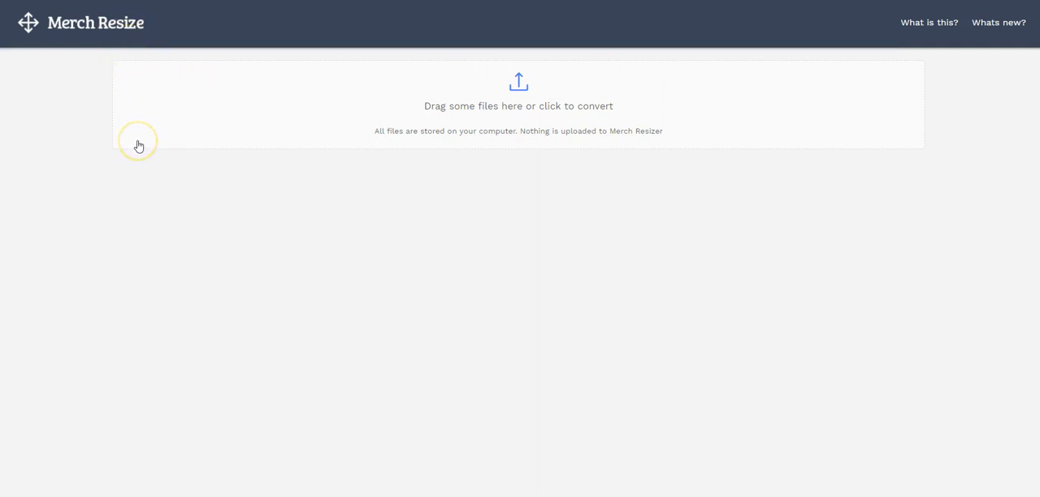
mouse_move(270, 112)
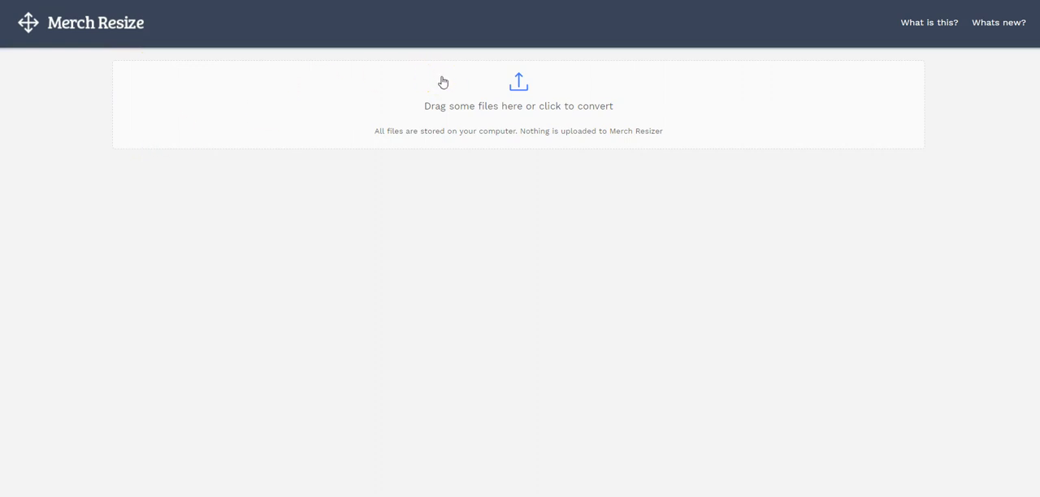
mouse_move(467, 74)
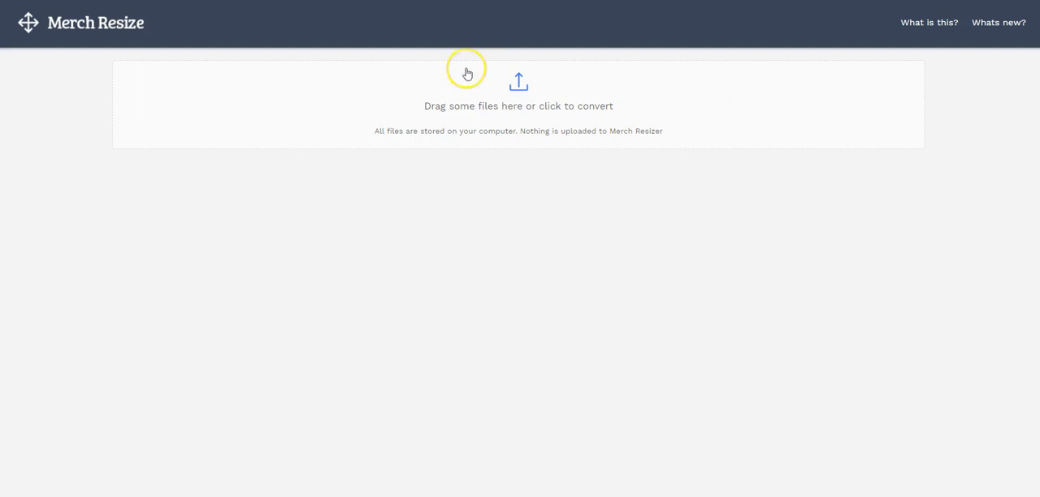
mouse_move(494, 69)
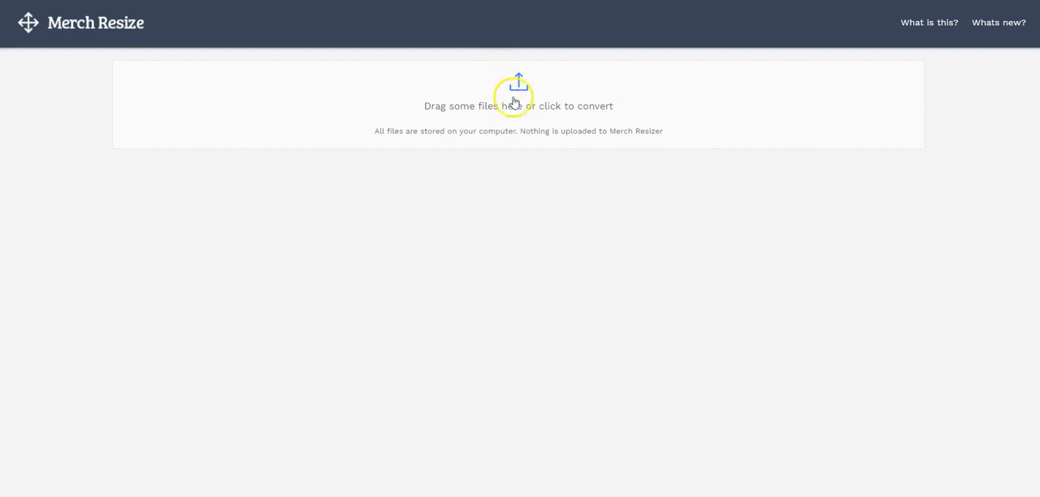
mouse_move(493, 112)
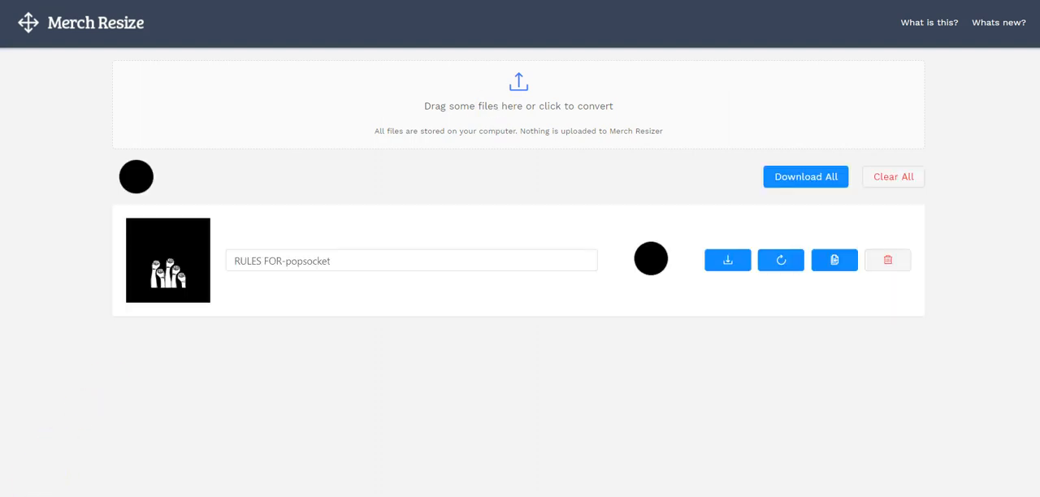
mouse_move(537, 404)
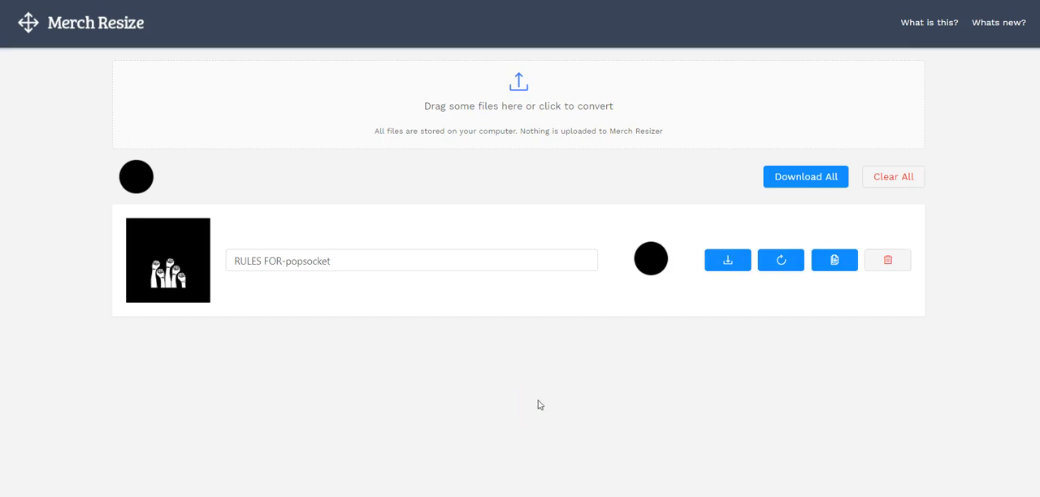
mouse_move(642, 270)
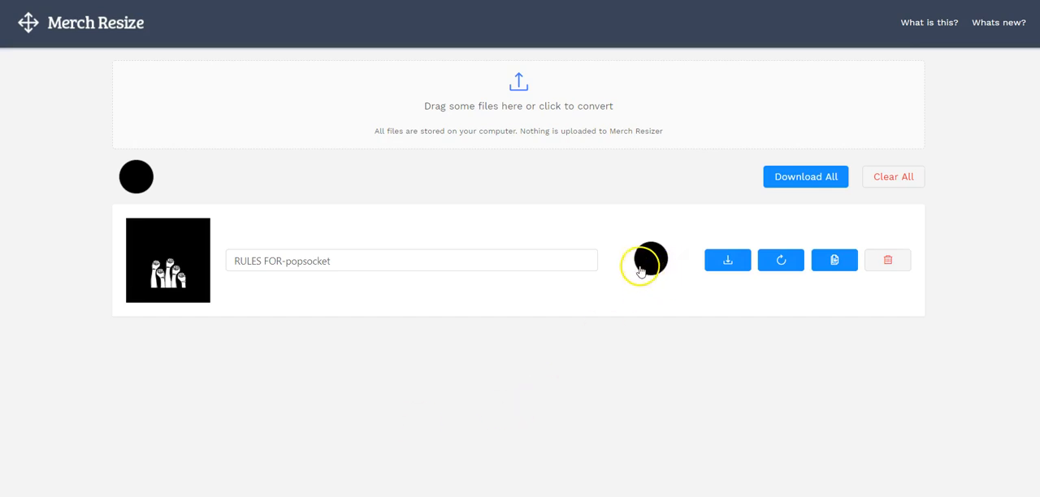
Change the Rules for Rebels PopSocket background from black to dusty pink (c9b4b4).
click(644, 260)
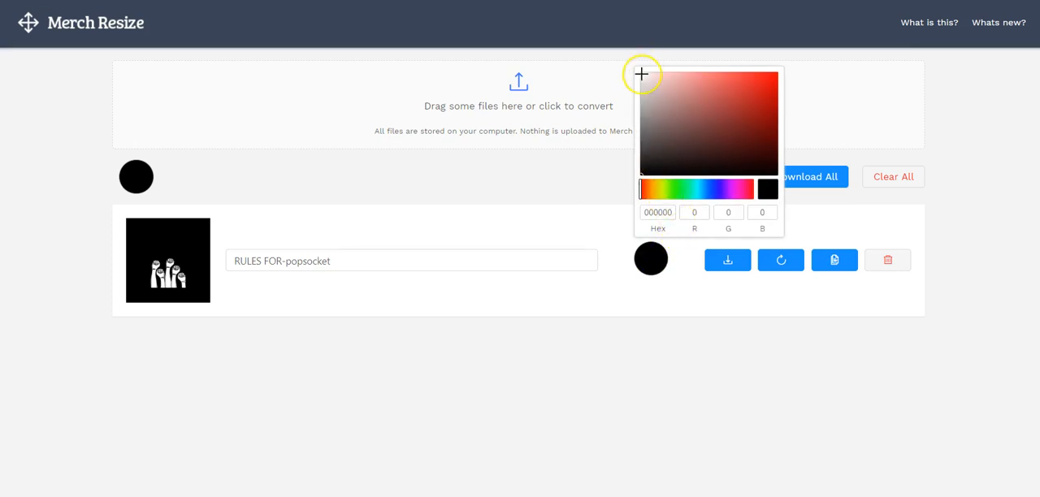
mouse_move(653, 94)
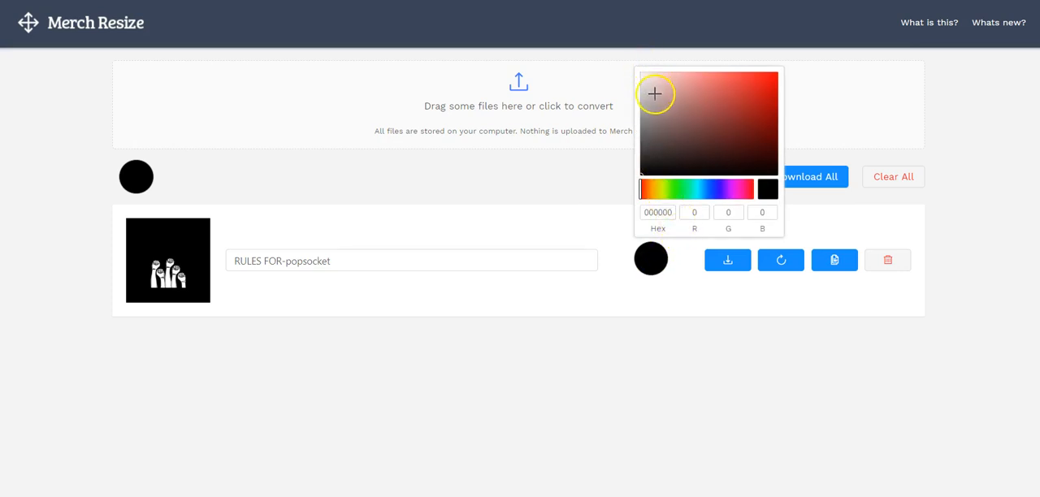
click(654, 92)
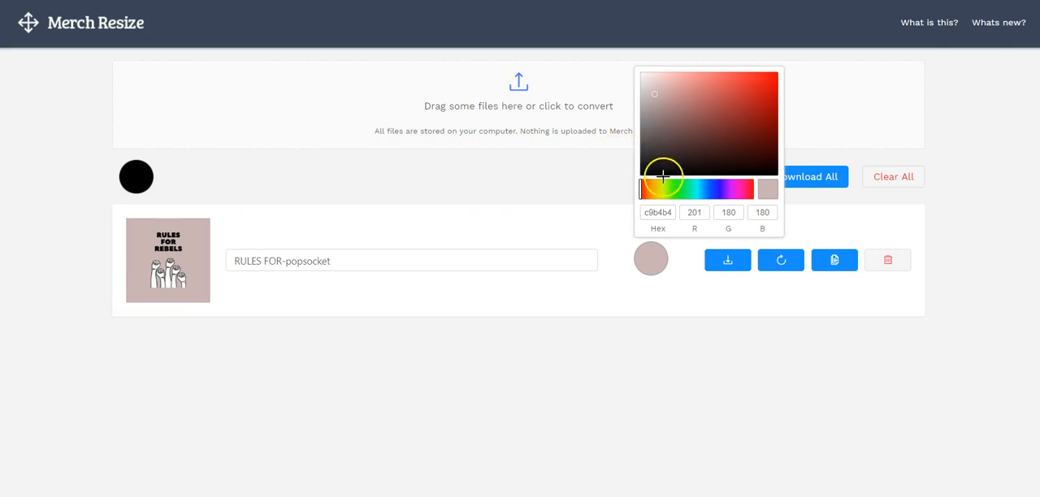
mouse_move(668, 325)
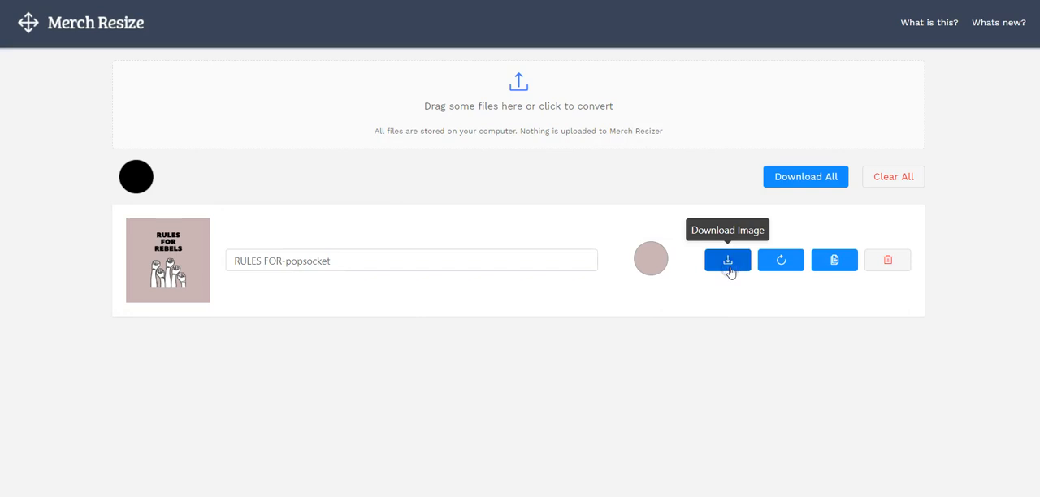
Download the pink version, recolor the background bright lime green, and start renaming the file.
click(727, 260)
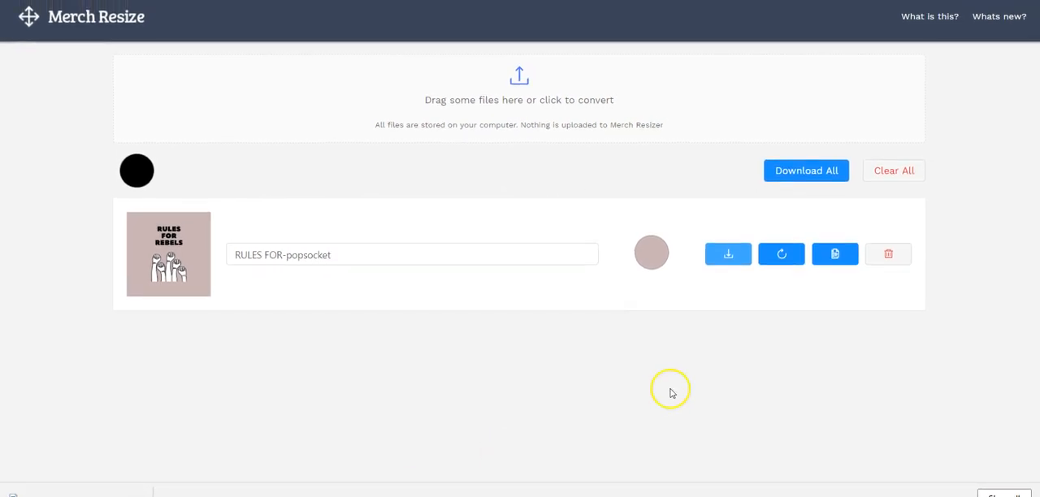
click(651, 253)
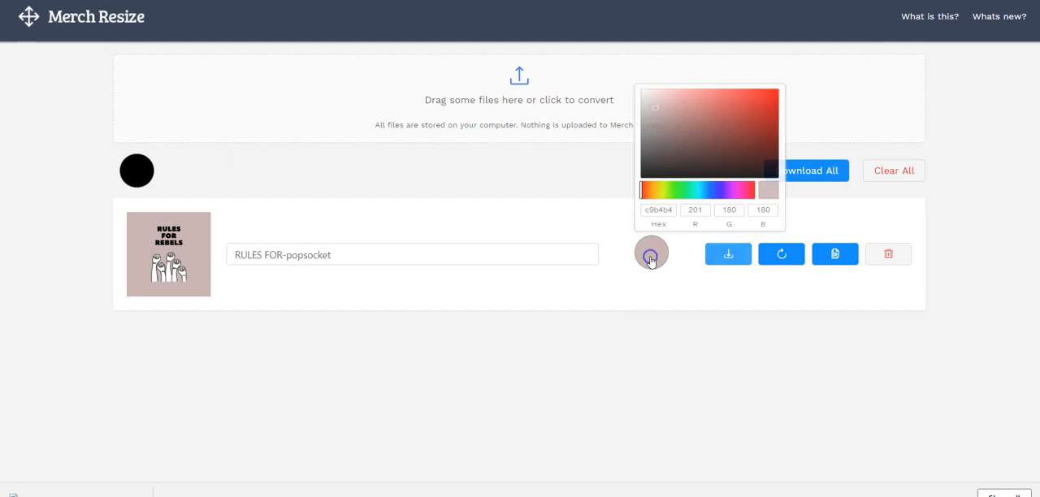
click(662, 182)
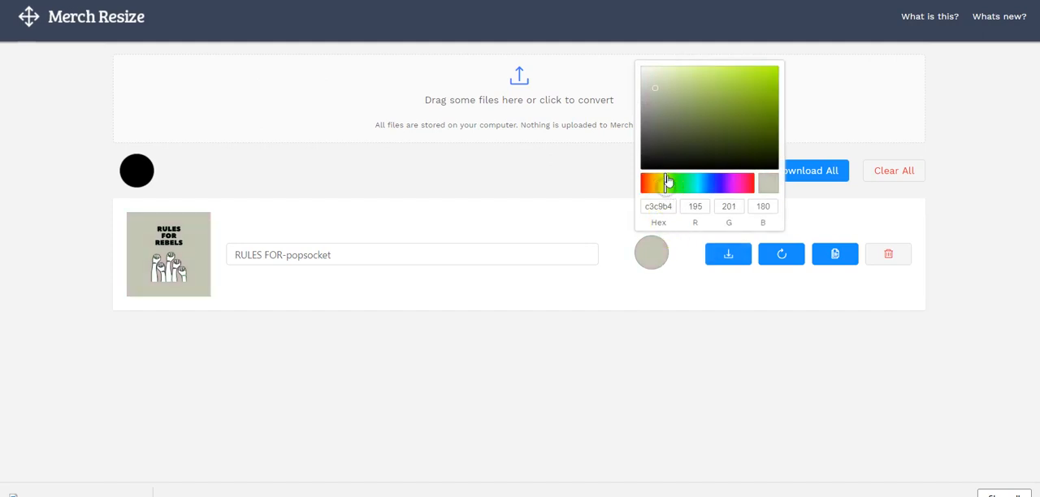
click(687, 125)
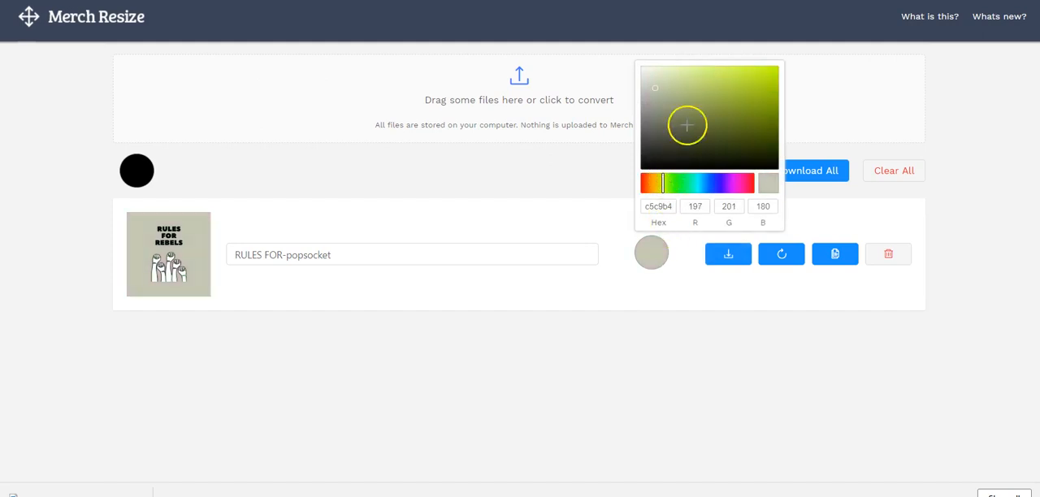
click(750, 75)
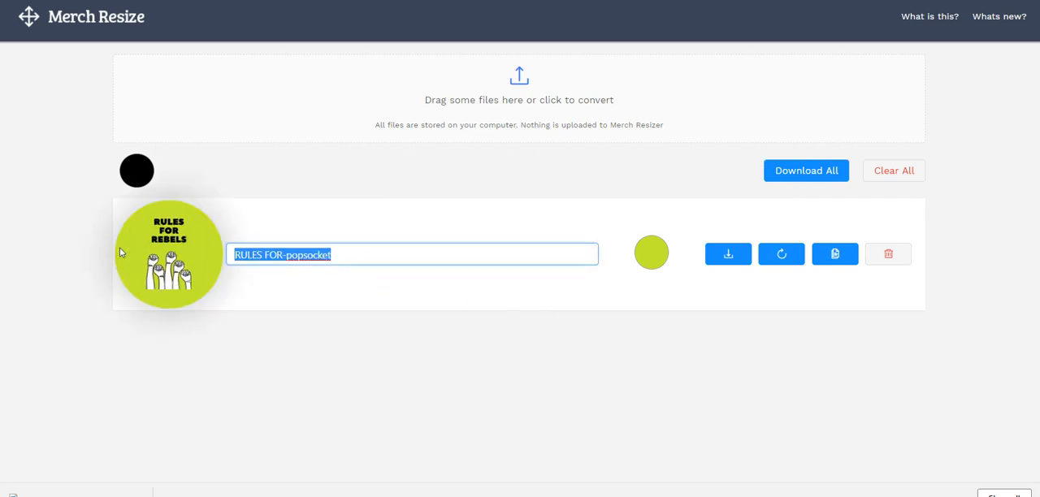
text(rebelpopsocketgreen)
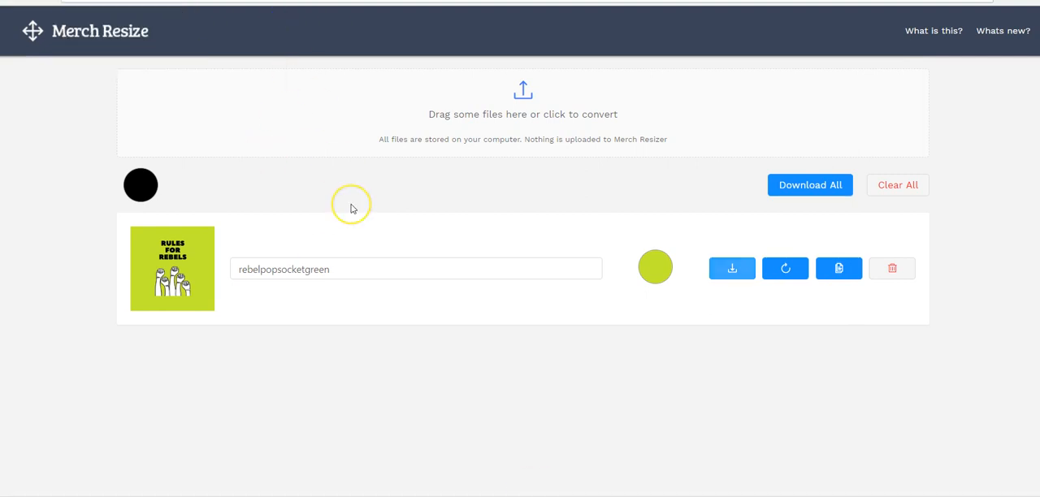
mouse_move(351, 209)
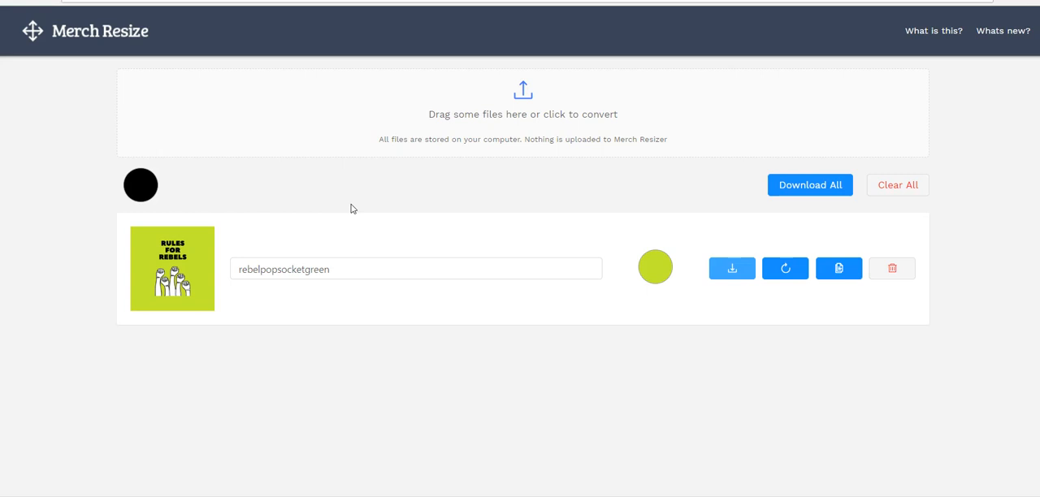
mouse_move(607, 173)
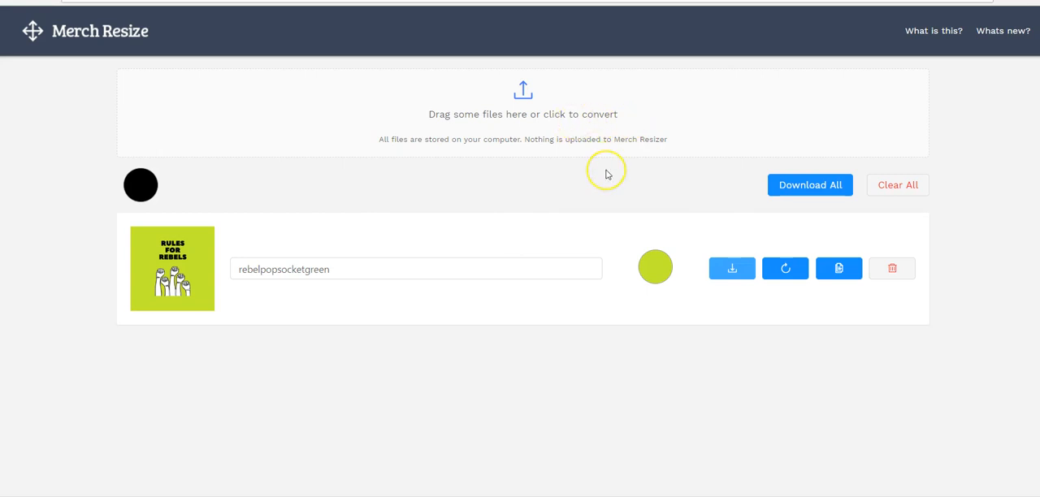
mouse_move(574, 120)
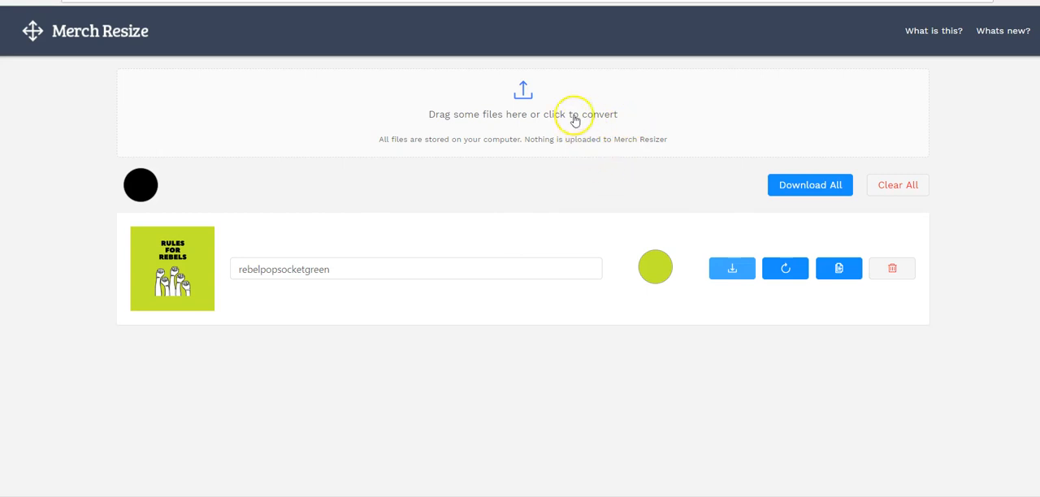
mouse_move(569, 120)
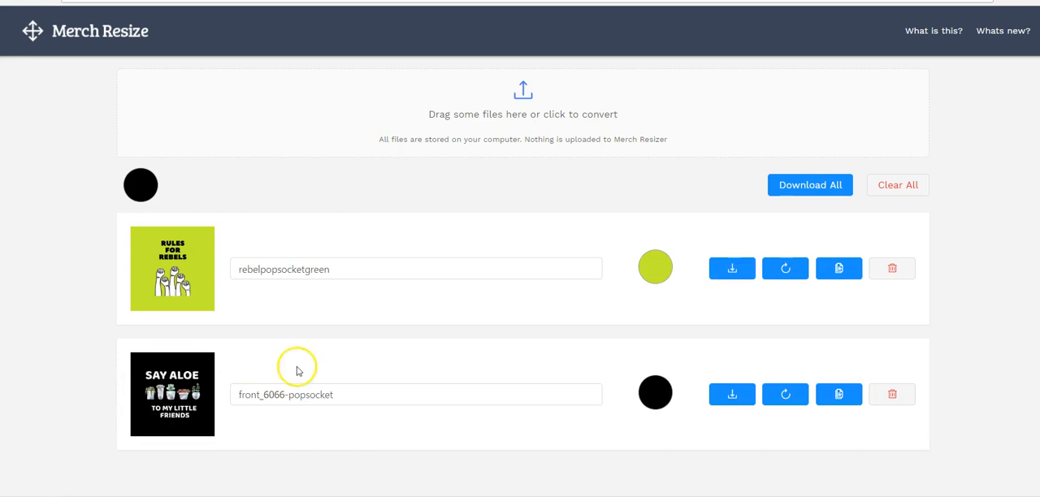
mouse_move(720, 244)
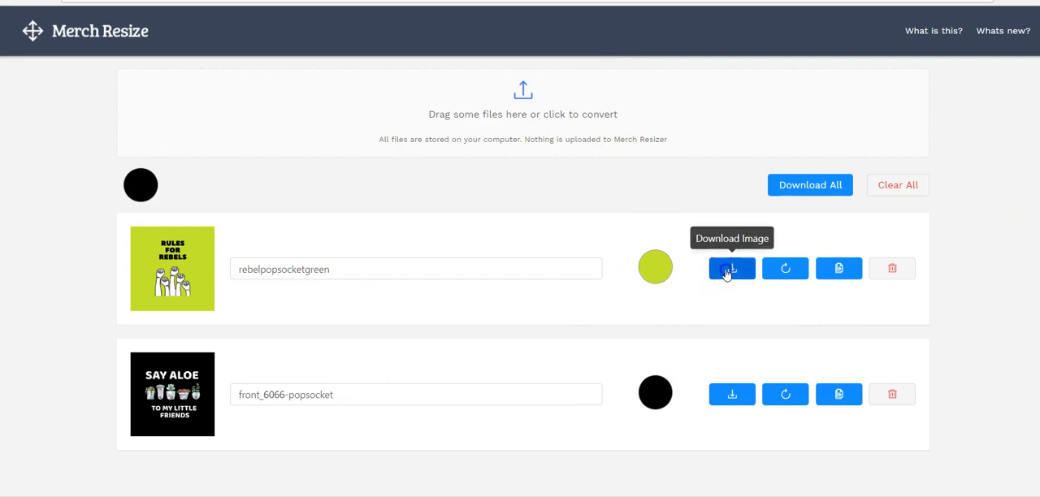
Download the green rebelpopsocketgreen PopSocket image.
click(731, 268)
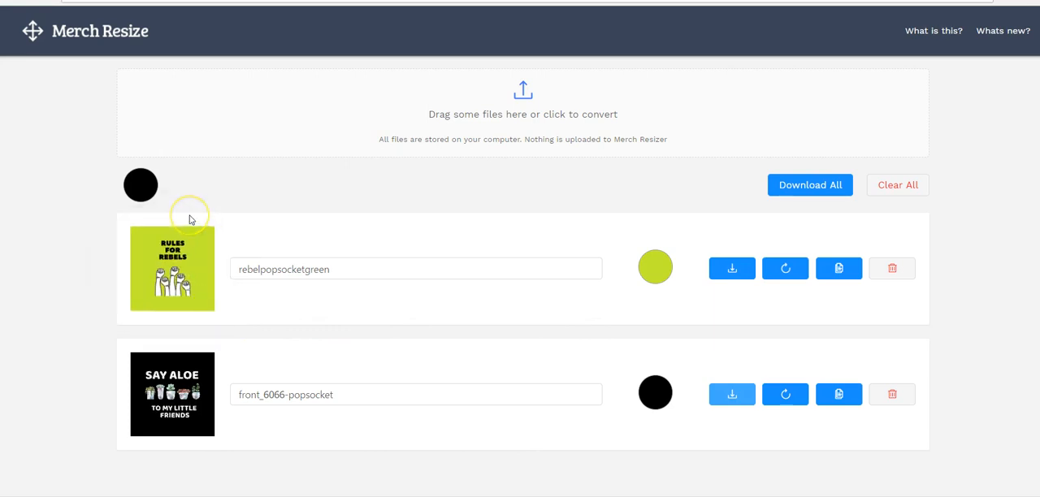
mouse_move(679, 178)
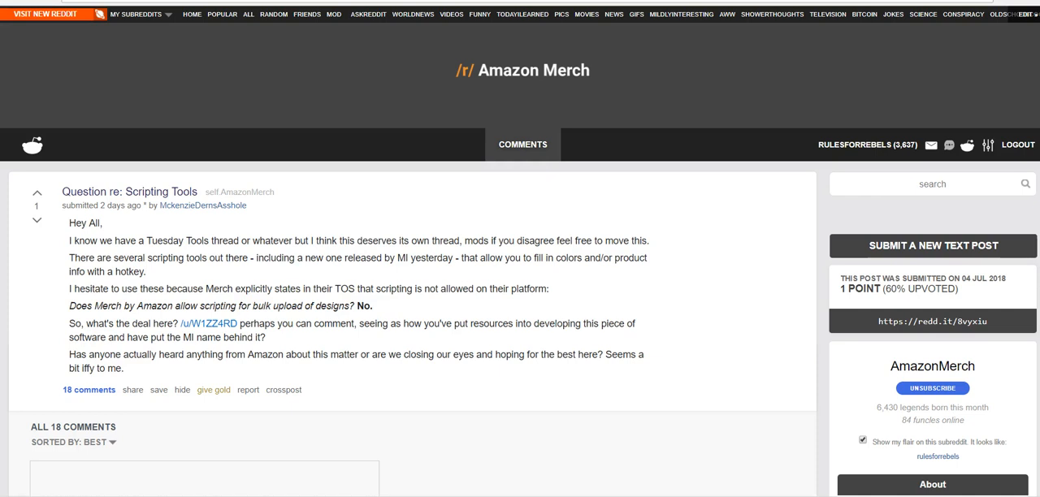
mouse_move(171, 413)
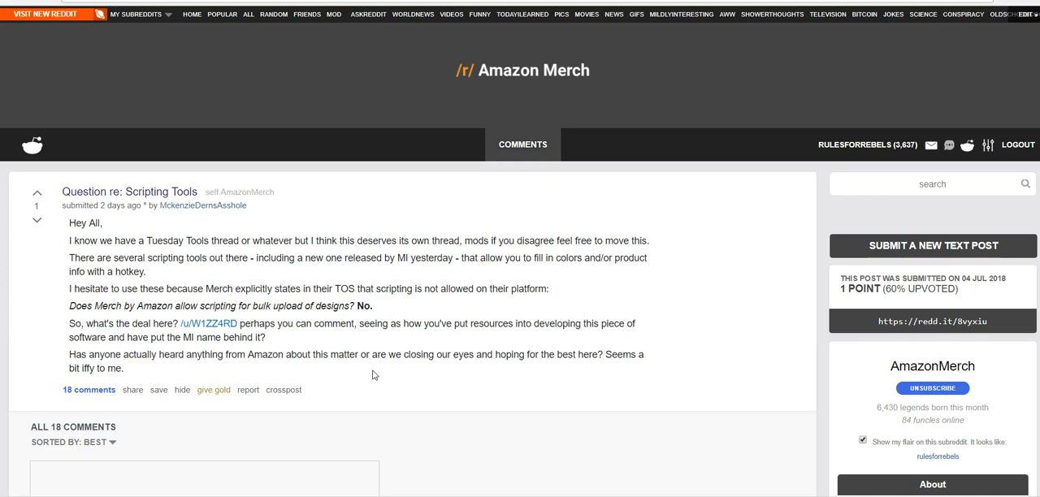
Scroll down the 'Question re: Scripting Tools' thread to the comments about scripting and TOS.
scroll(down, 3)
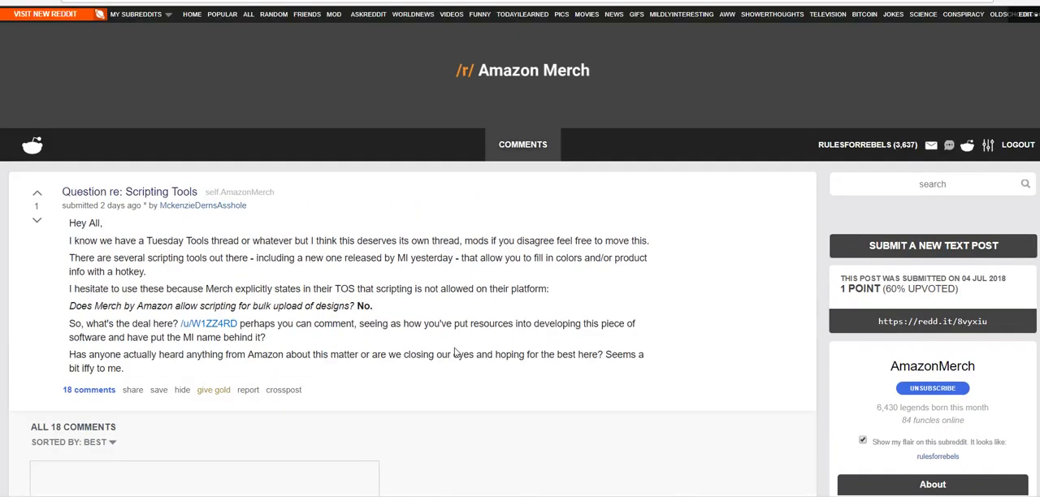
scroll(down, 3)
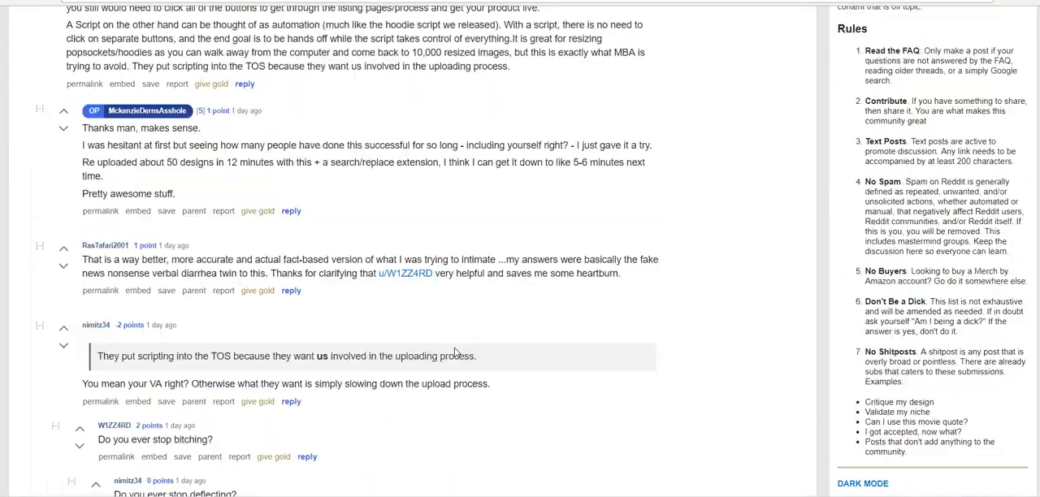